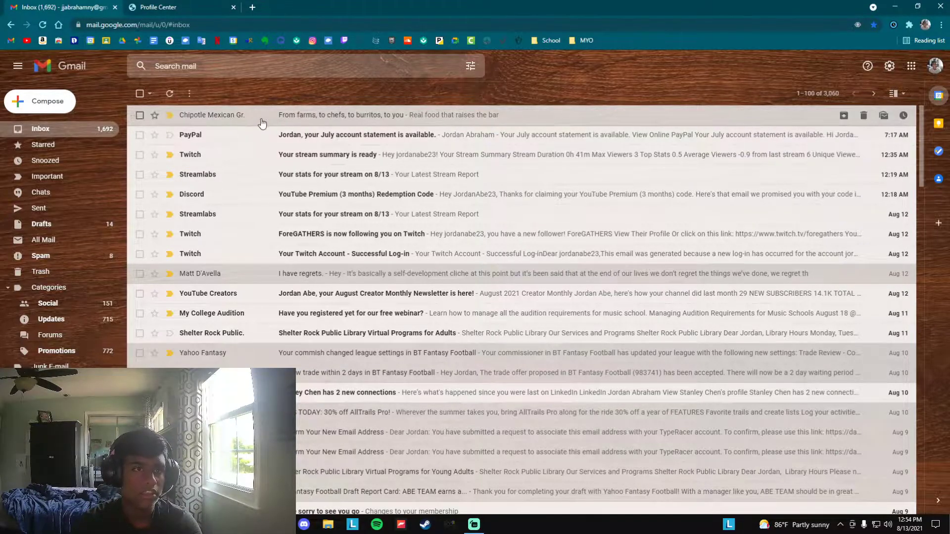
- Open the Chipotle Mexican Grill email and scroll down to its Unsubscribe footer
click(388, 114)
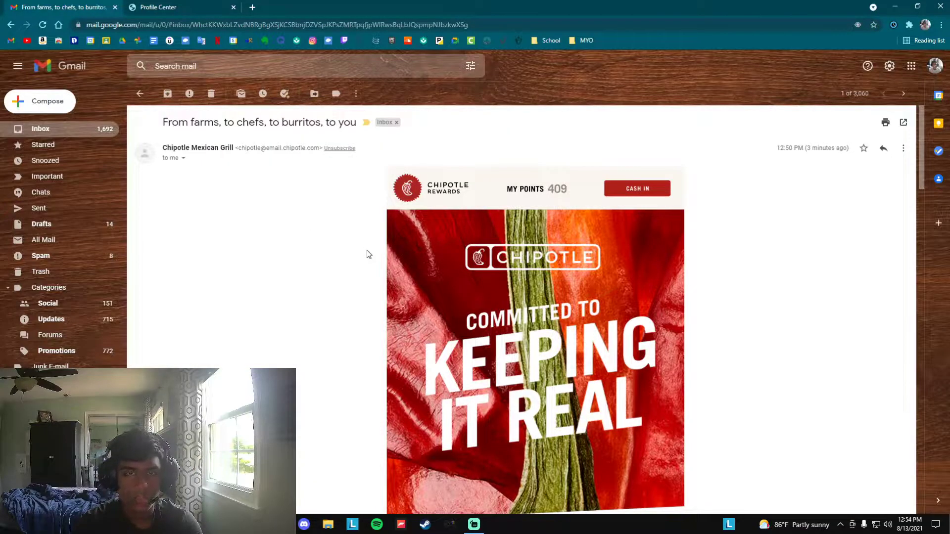
scroll(down, 3)
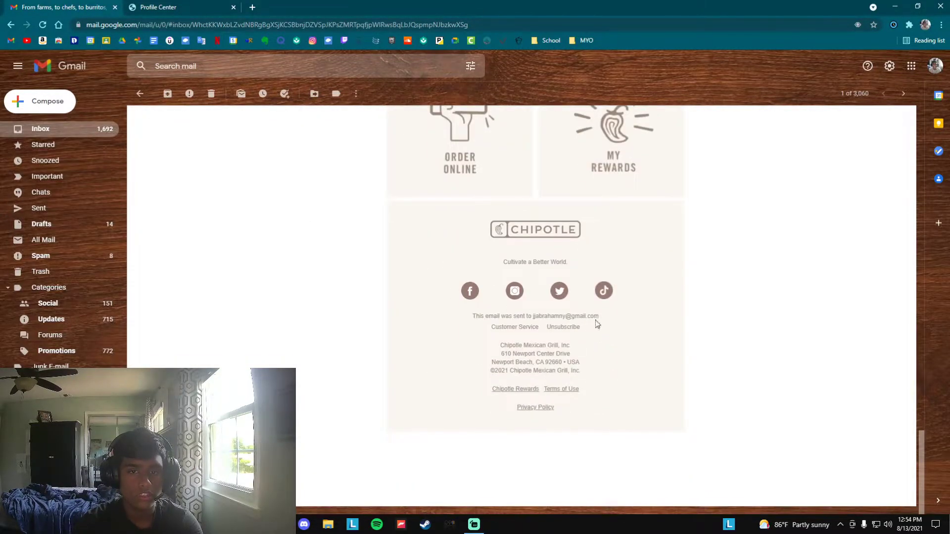
mouse_move(558, 335)
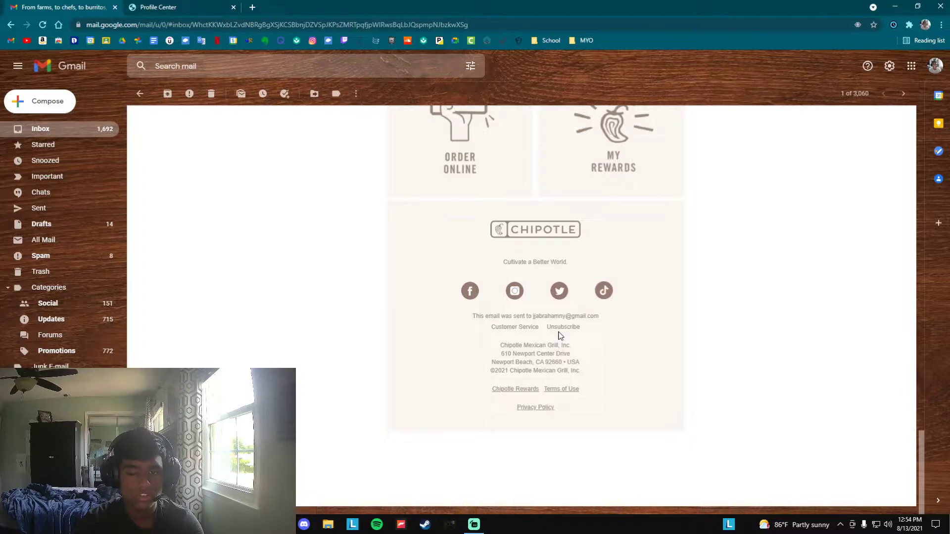
- Follow the email's Unsubscribe link to 'Unsubscribe From All', then return to Gmail
click(563, 327)
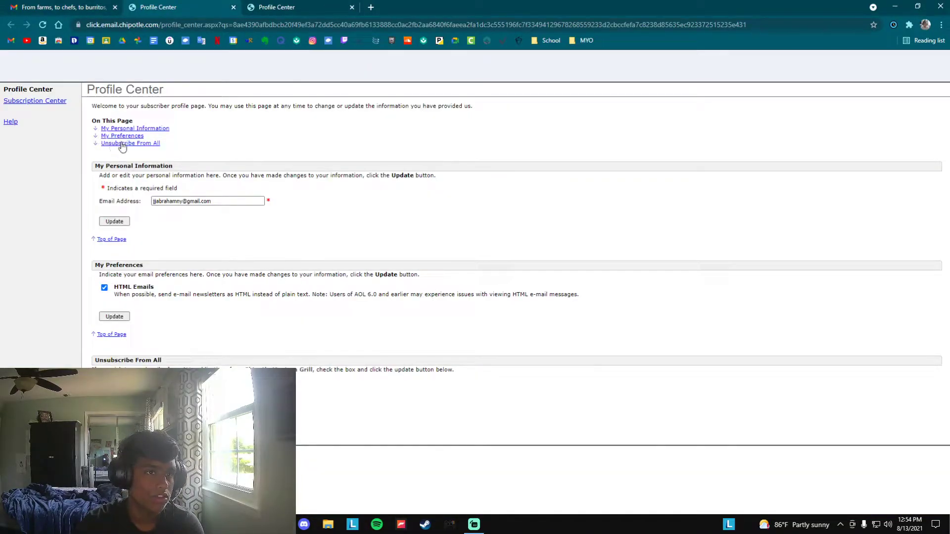
click(130, 143)
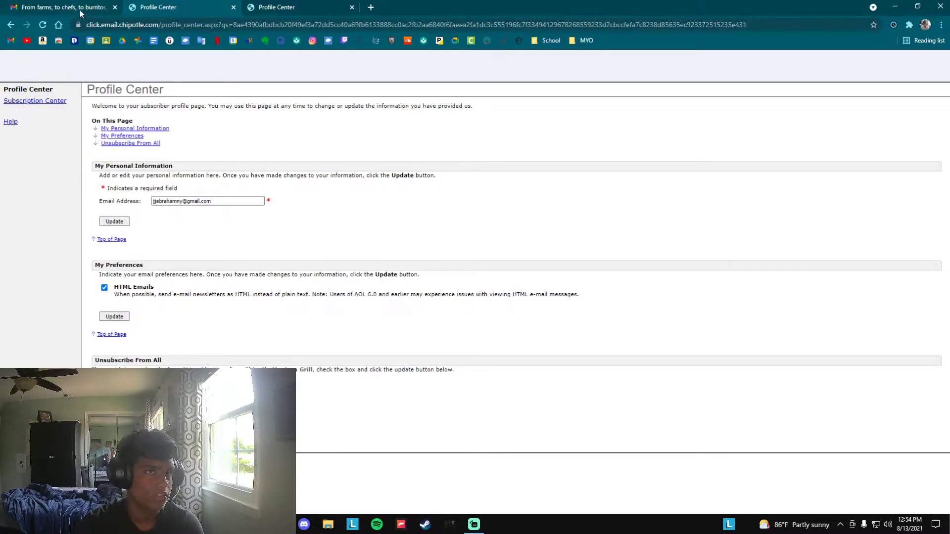
click(57, 7)
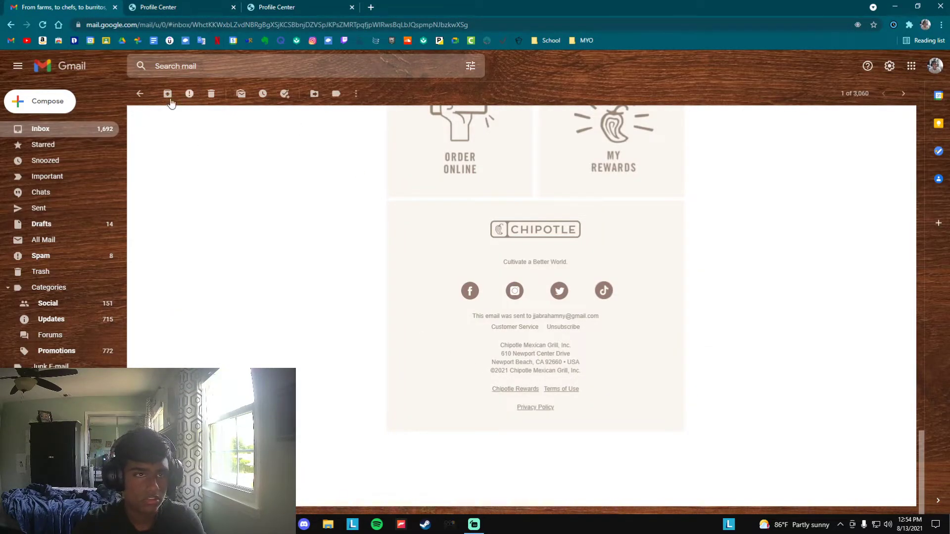
- Return to the inbox and bring up the action menu for the Chipotle email
click(140, 94)
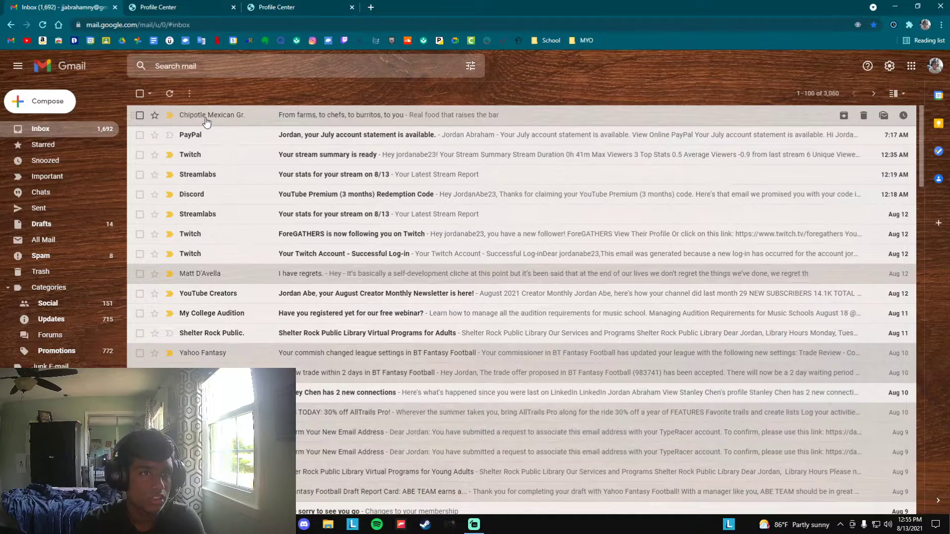
right_click(211, 114)
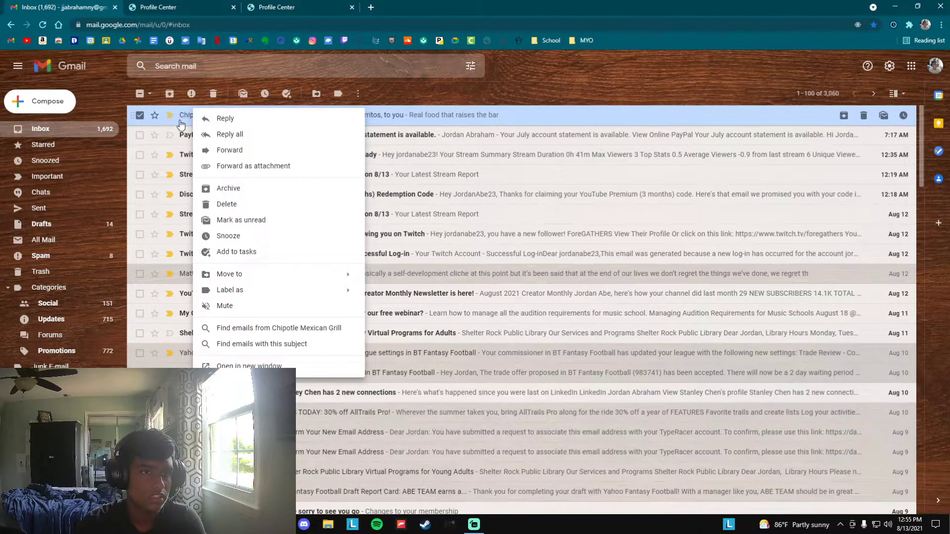
mouse_move(191, 100)
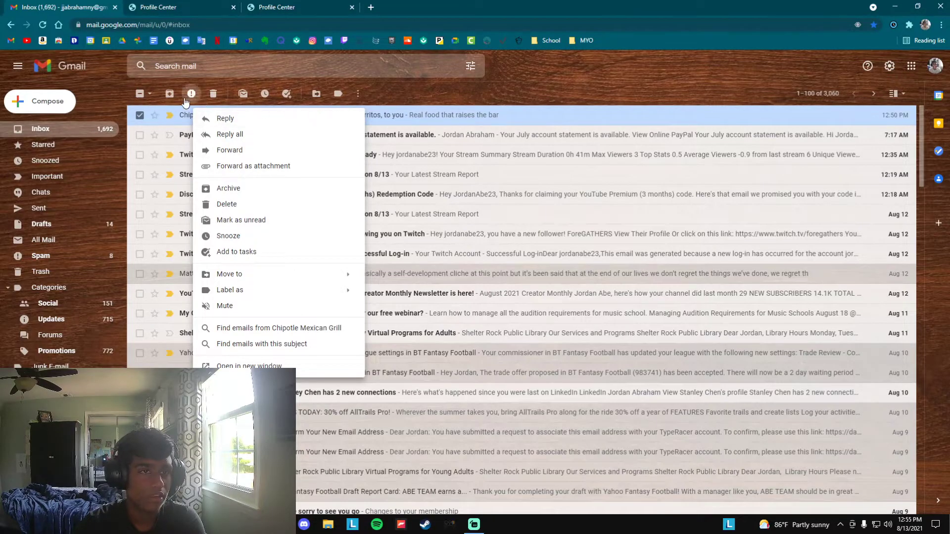
mouse_move(191, 94)
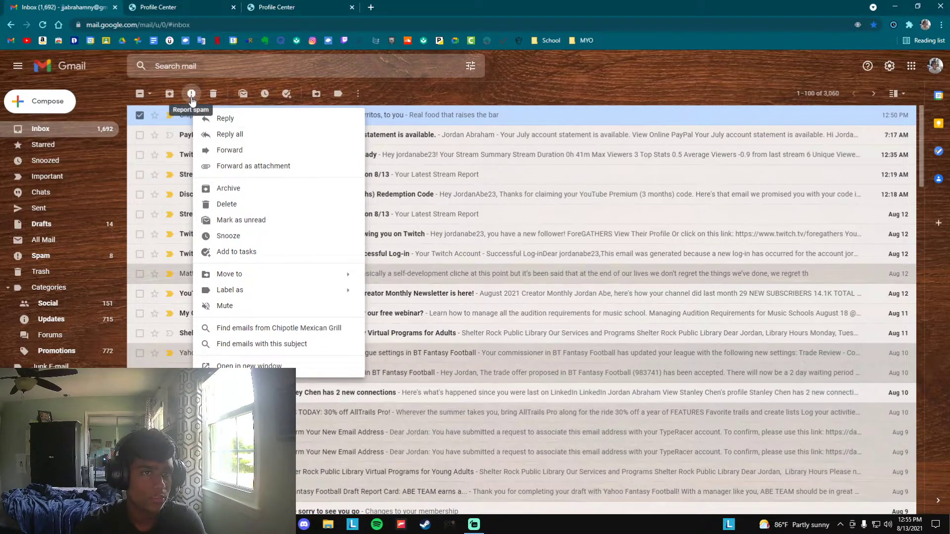
click(191, 94)
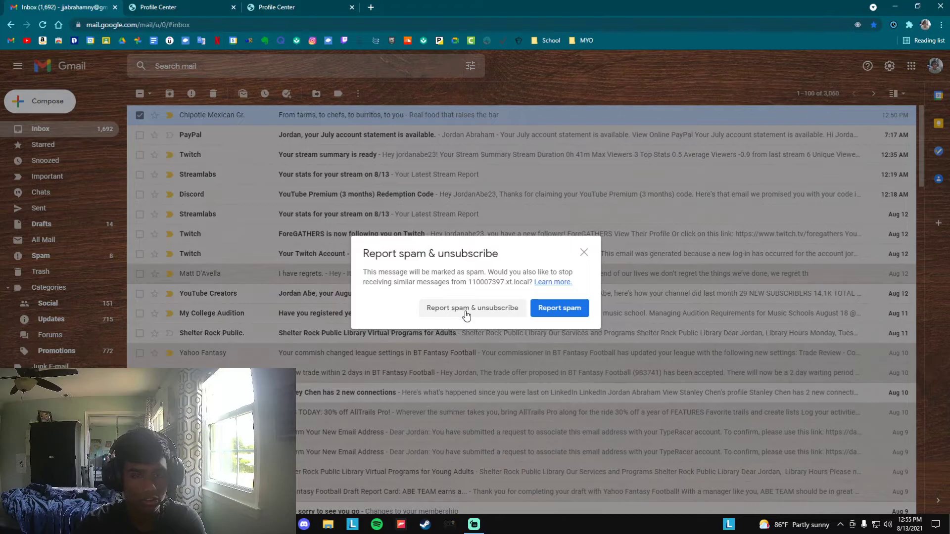
mouse_move(583, 252)
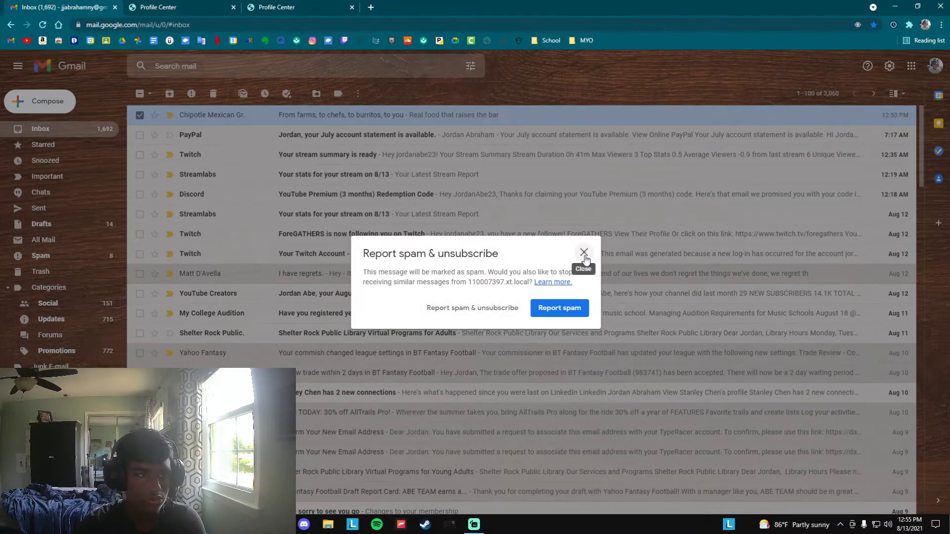
click(582, 253)
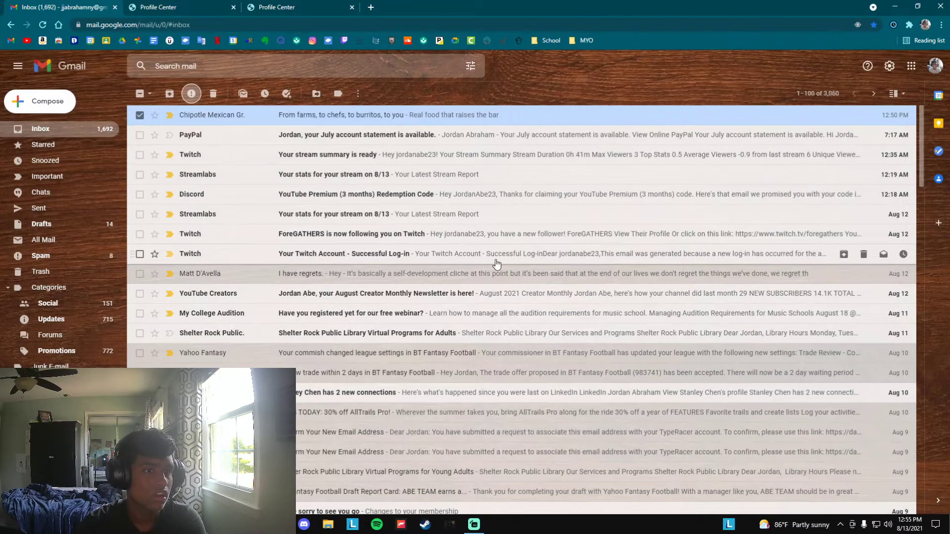
mouse_move(473, 524)
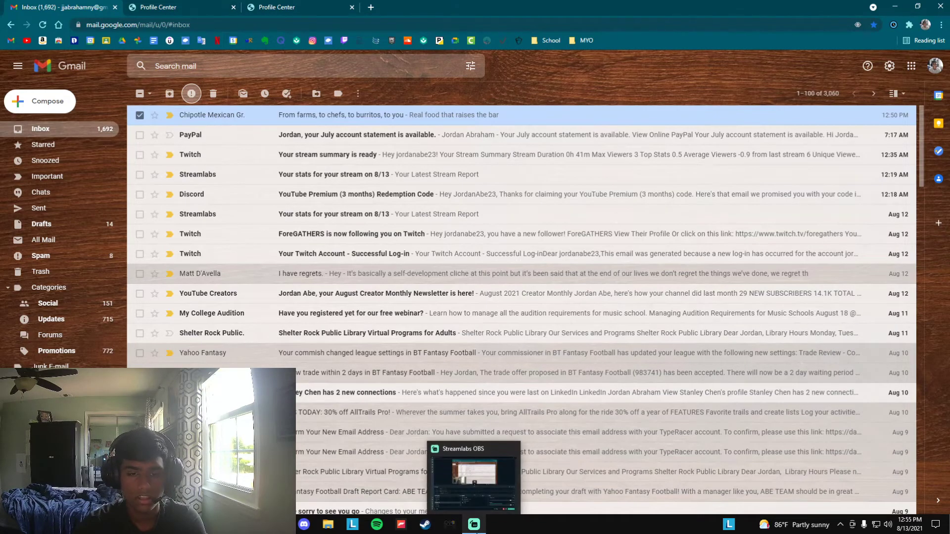